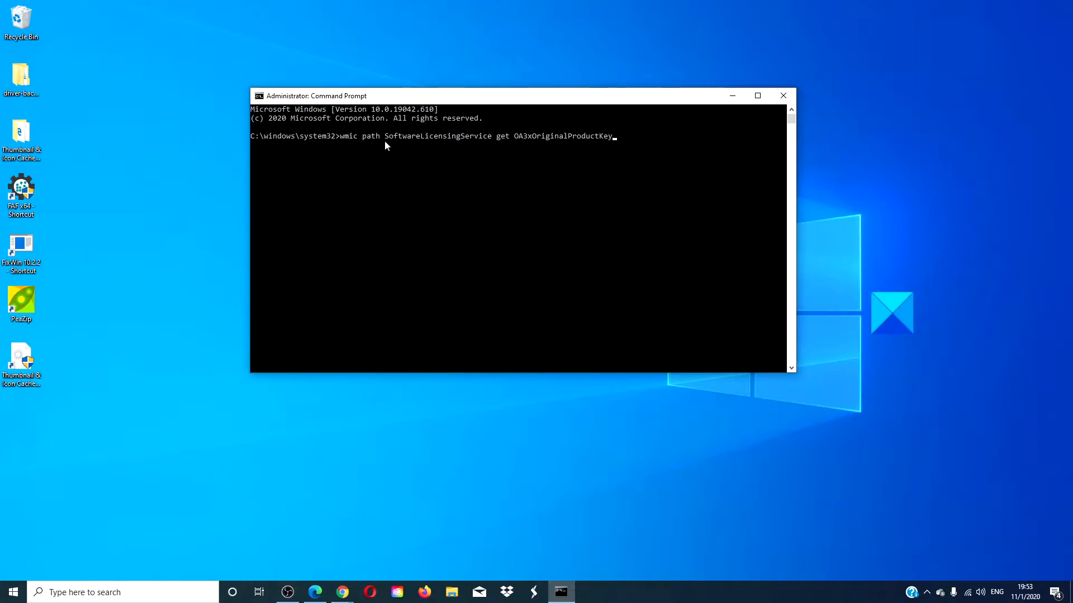
mouse_move(431, 146)
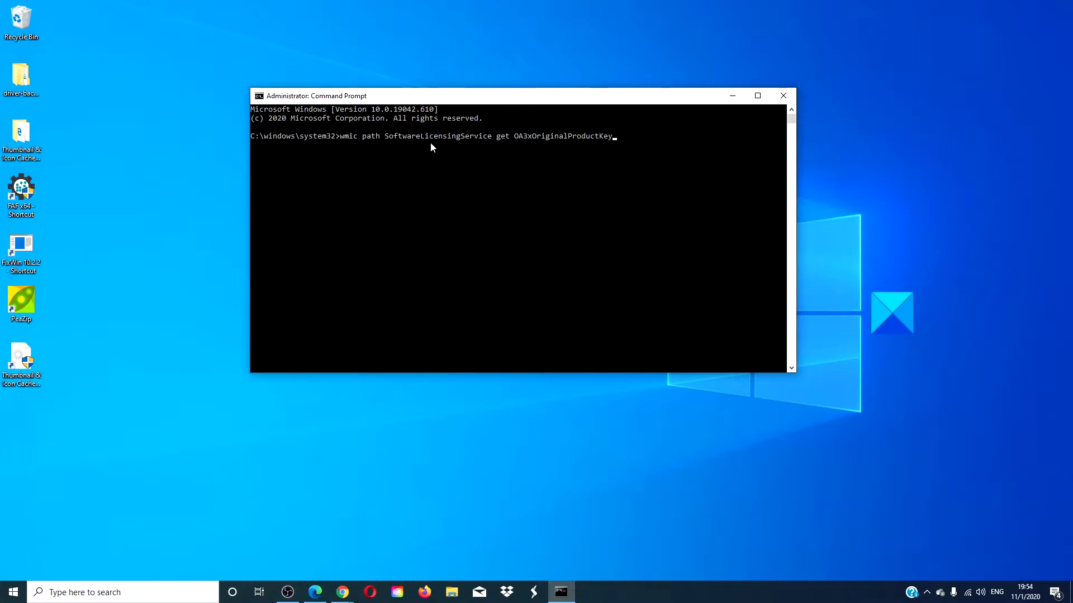
mouse_move(497, 145)
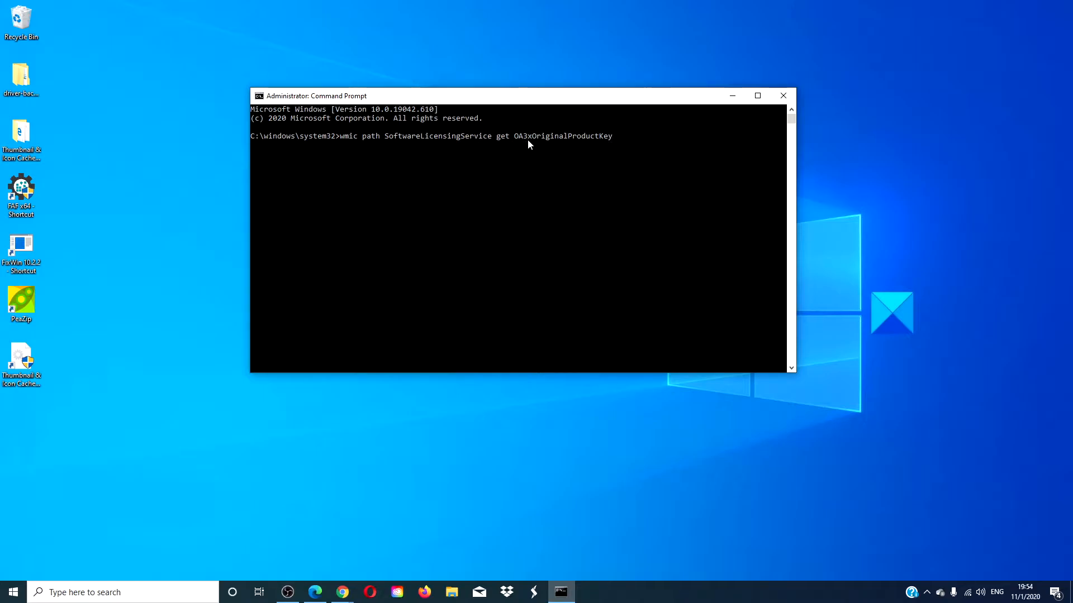
mouse_move(548, 143)
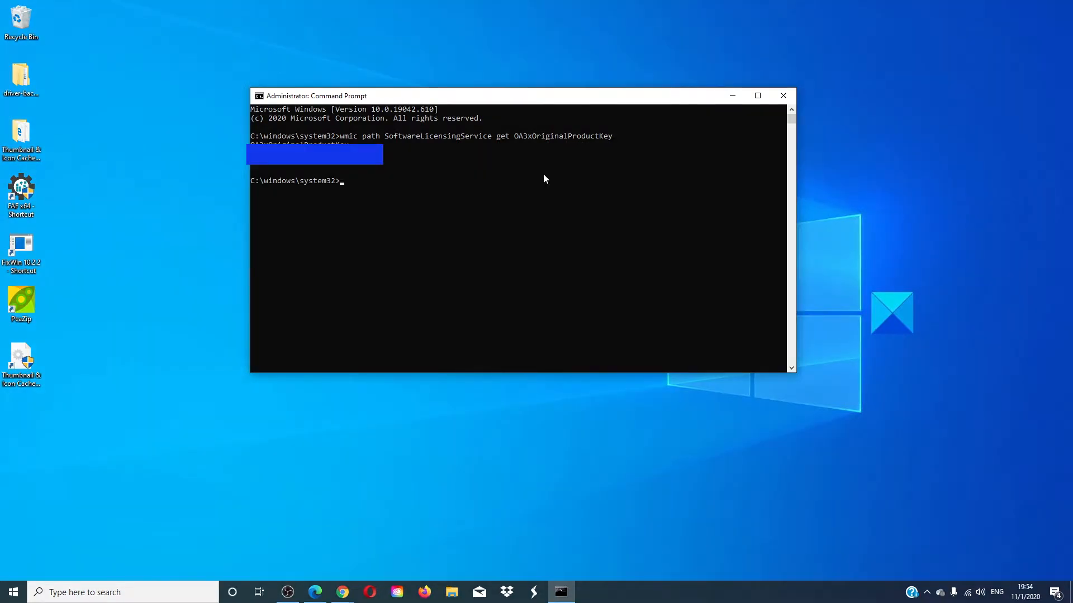
mouse_move(458, 146)
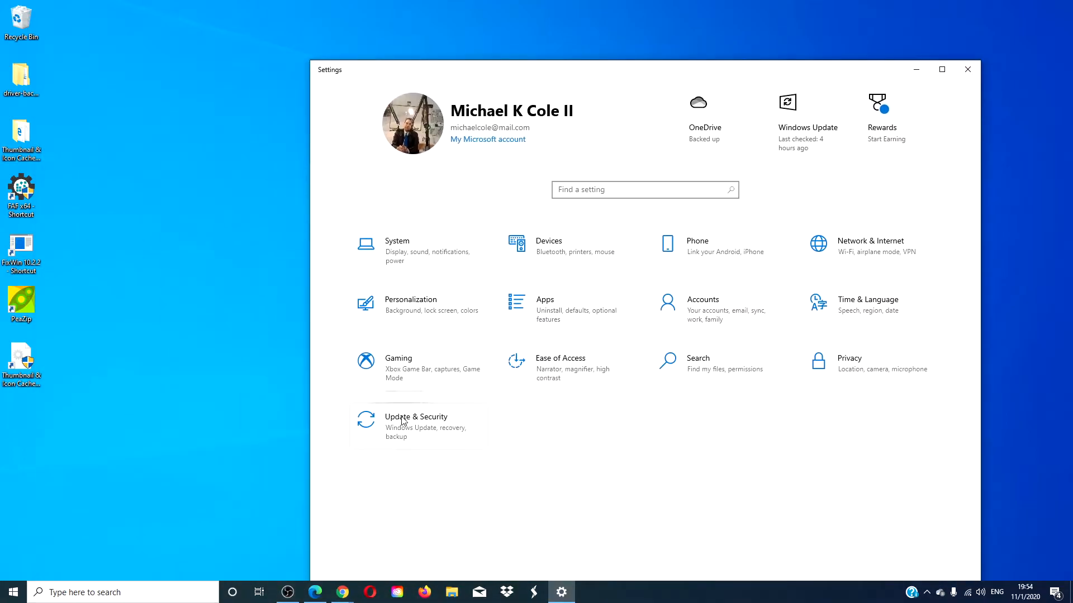
View the Activation page showing Windows 10 Home with a digital license, then close Settings
click(415, 426)
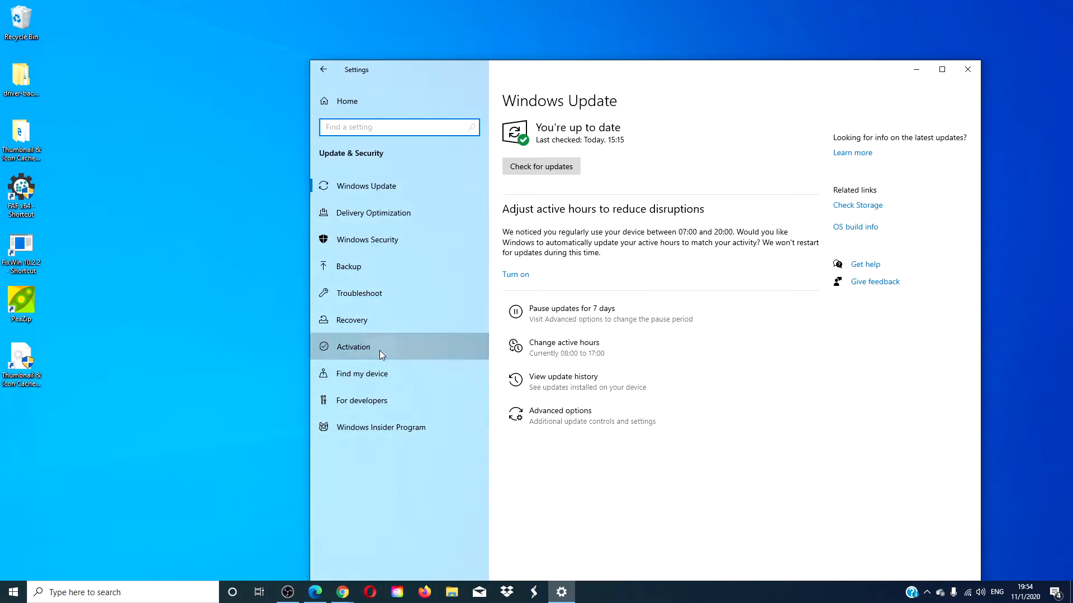
click(353, 346)
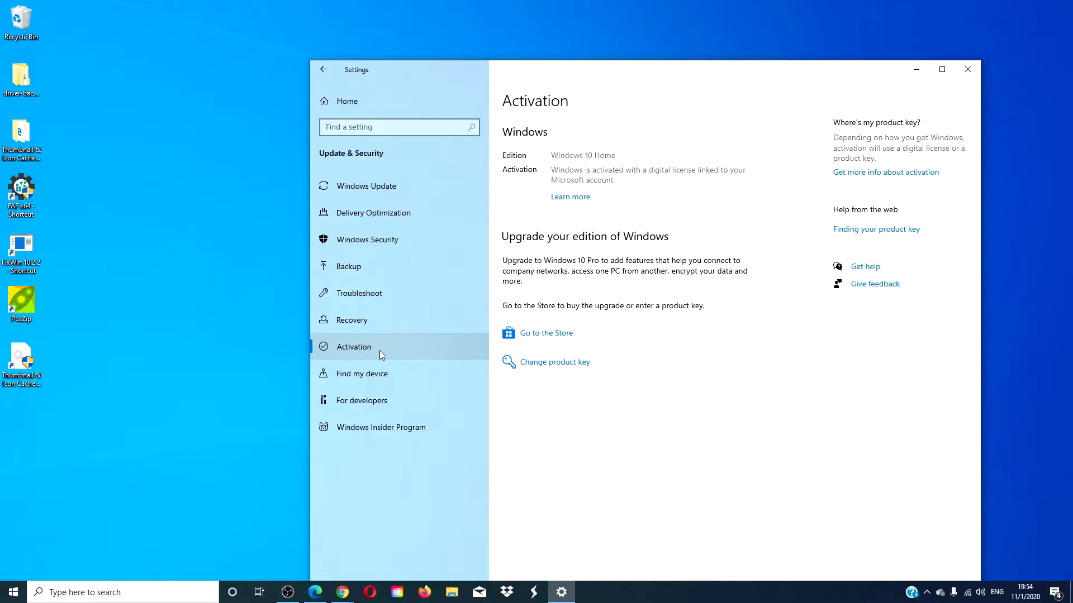
mouse_move(516, 363)
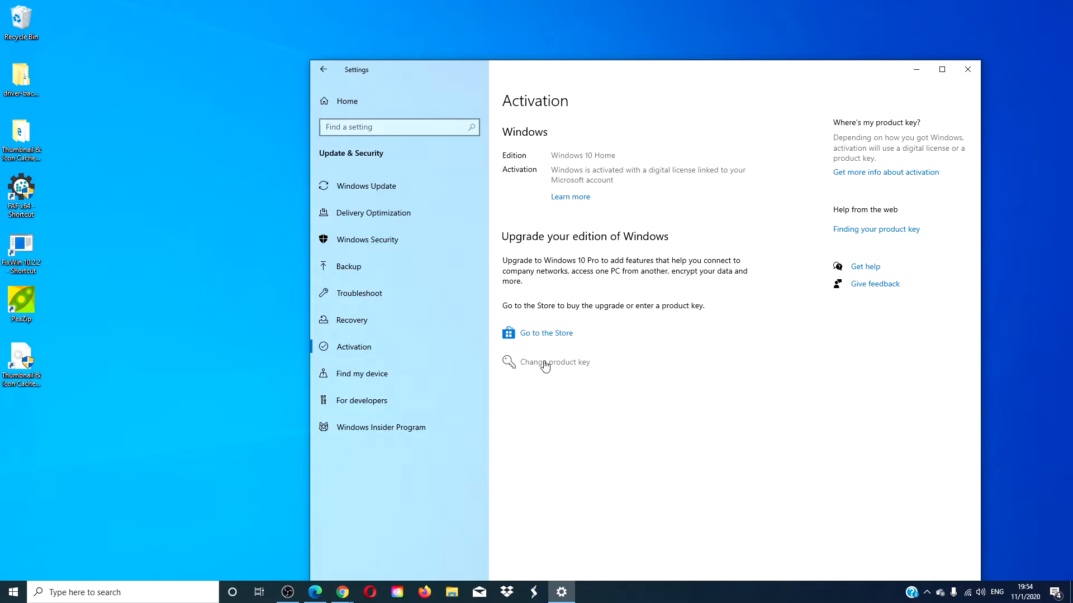
mouse_move(830, 248)
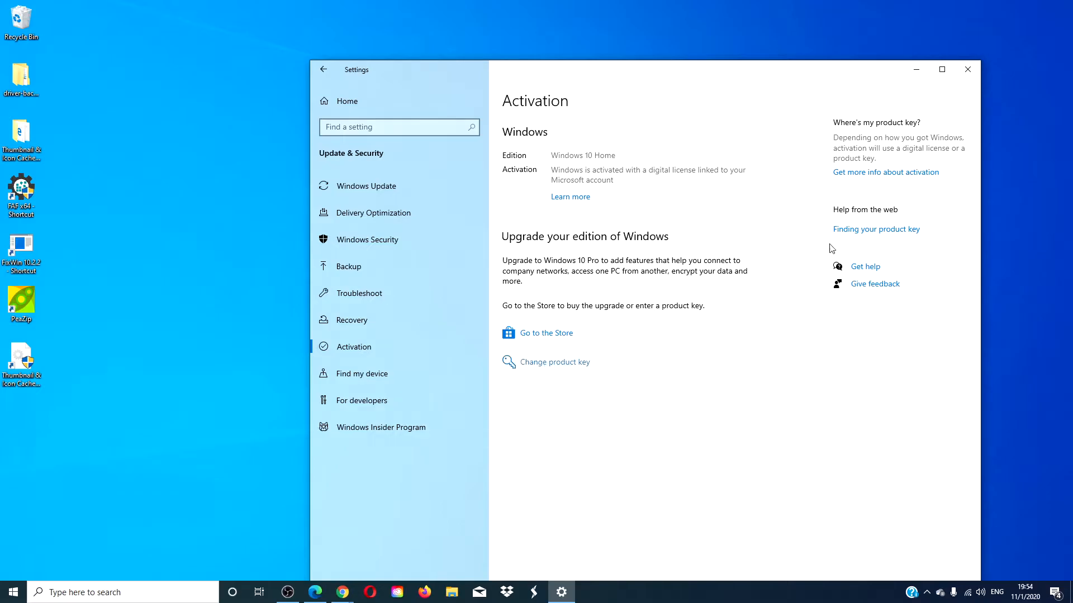
click(967, 69)
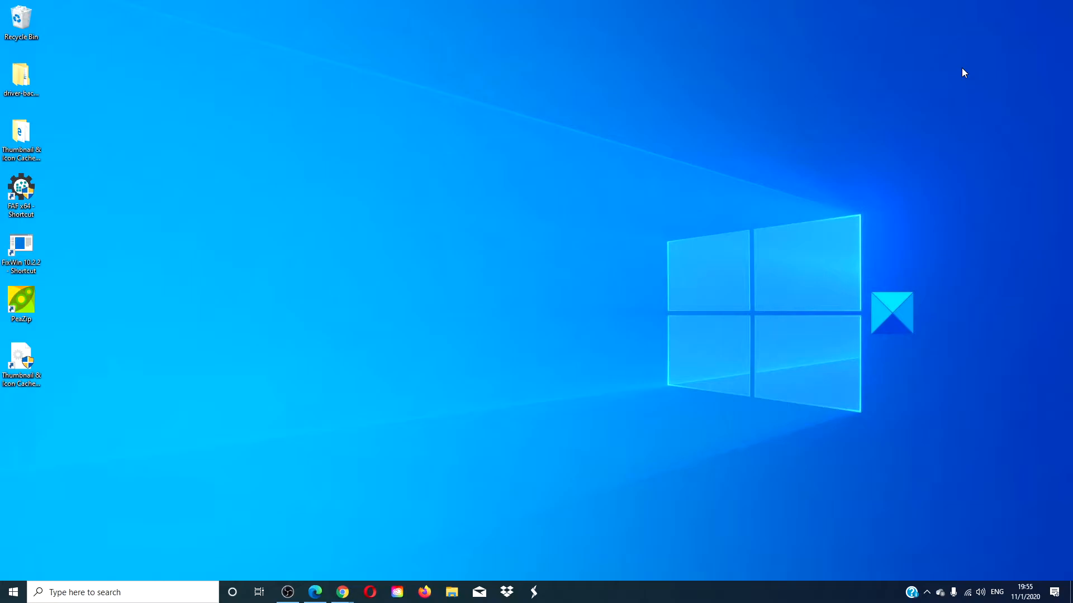
mouse_move(55, 510)
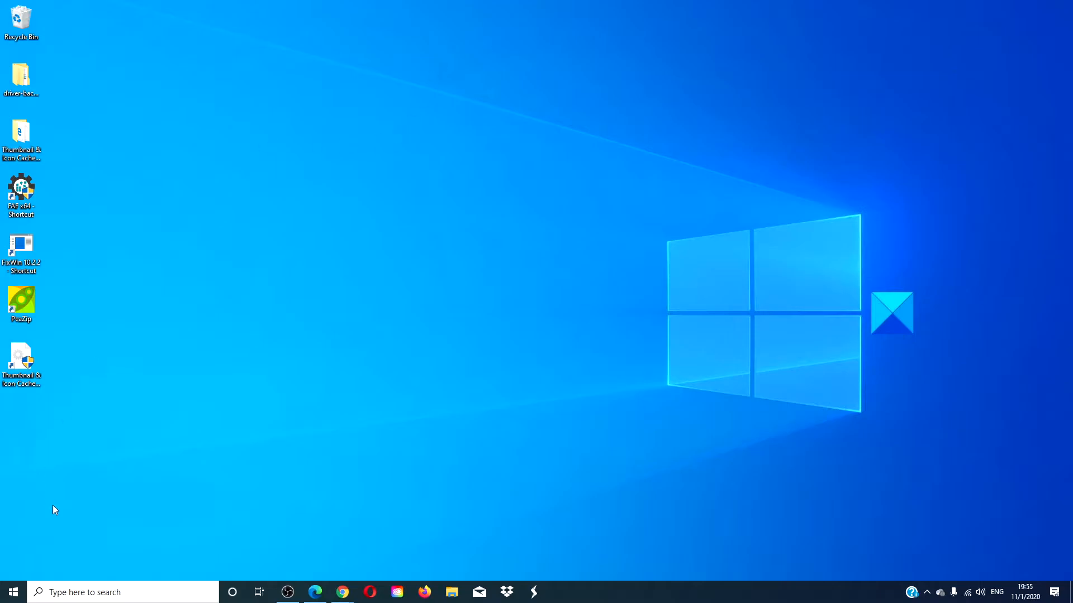
click(10, 592)
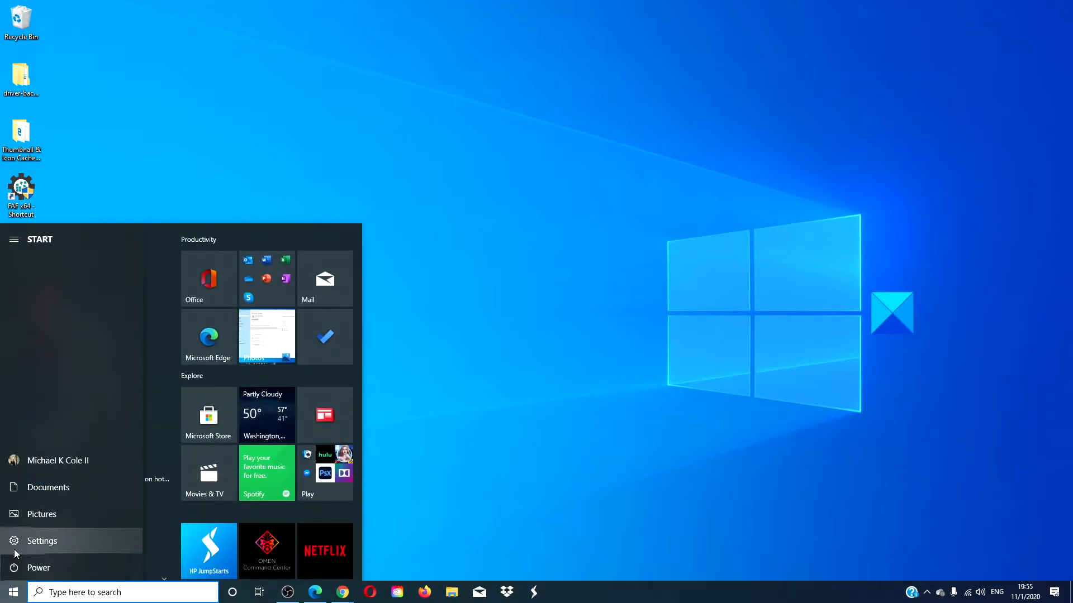
click(42, 540)
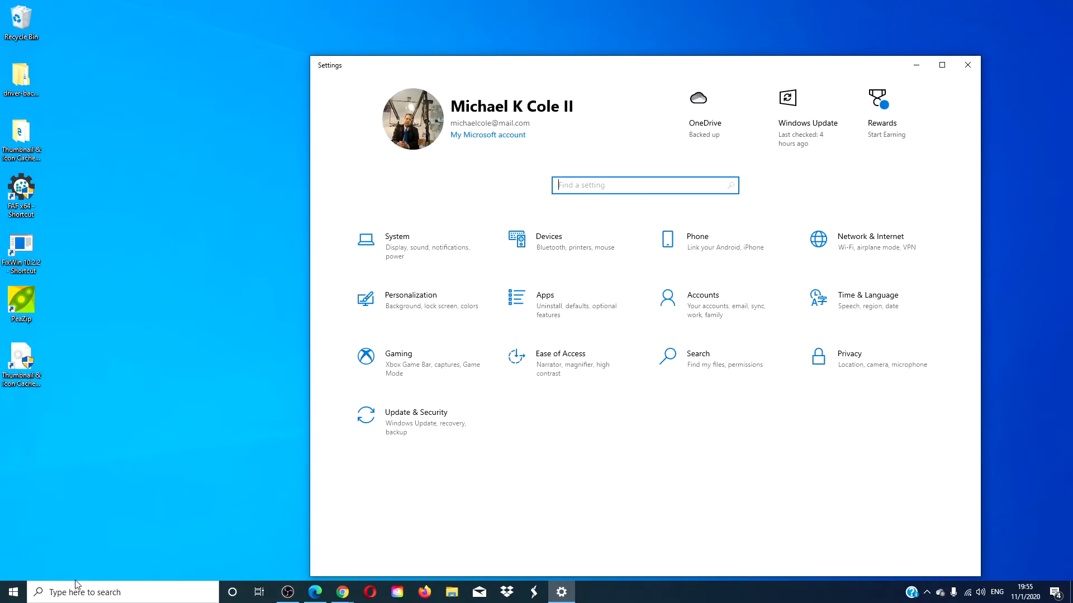
click(702, 304)
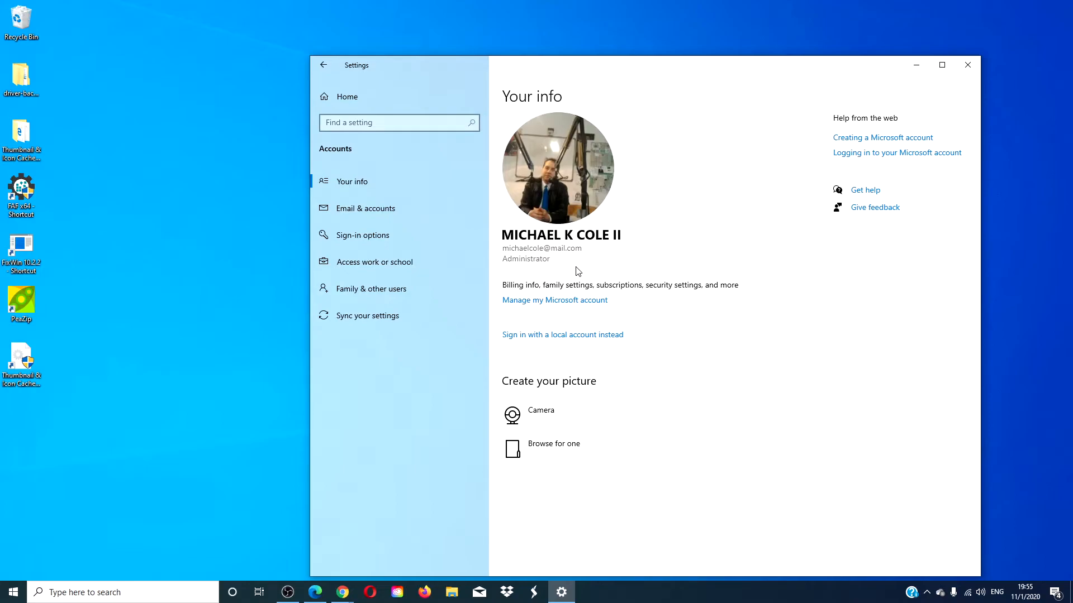
mouse_move(910, 163)
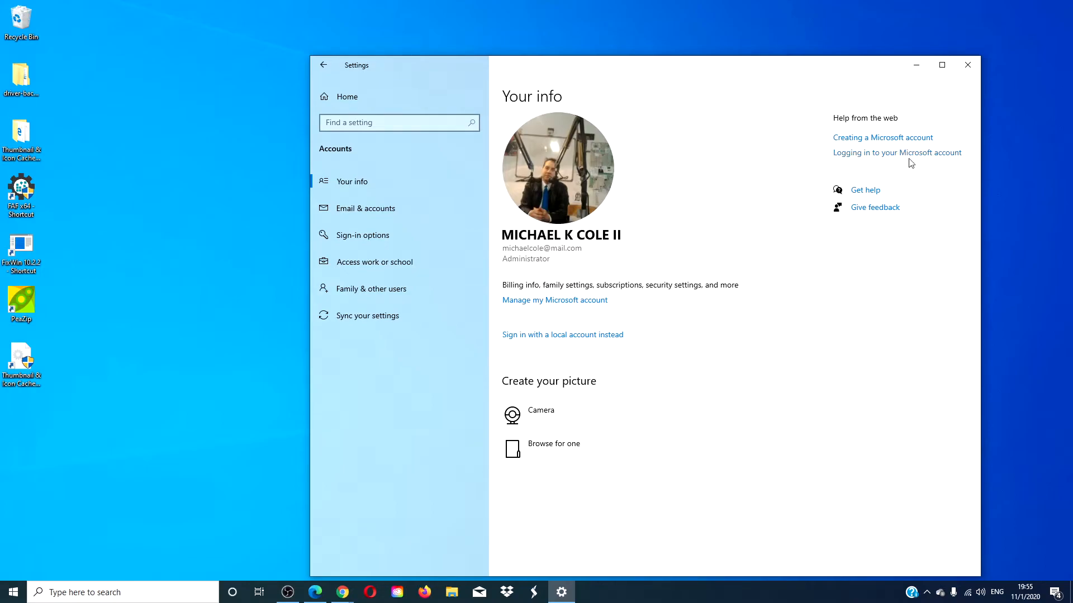
click(967, 64)
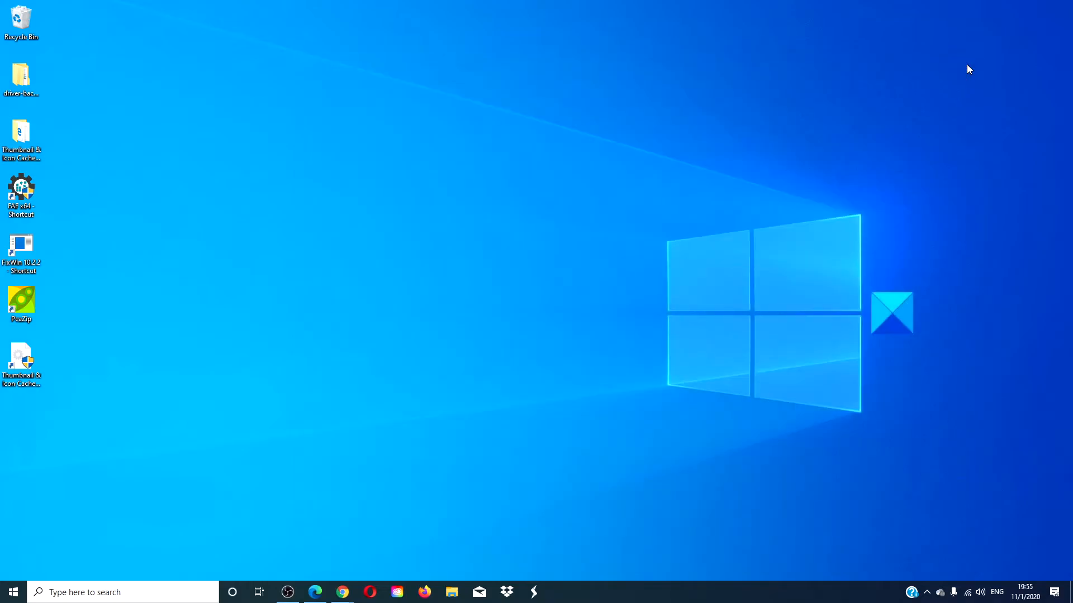
mouse_move(246, 523)
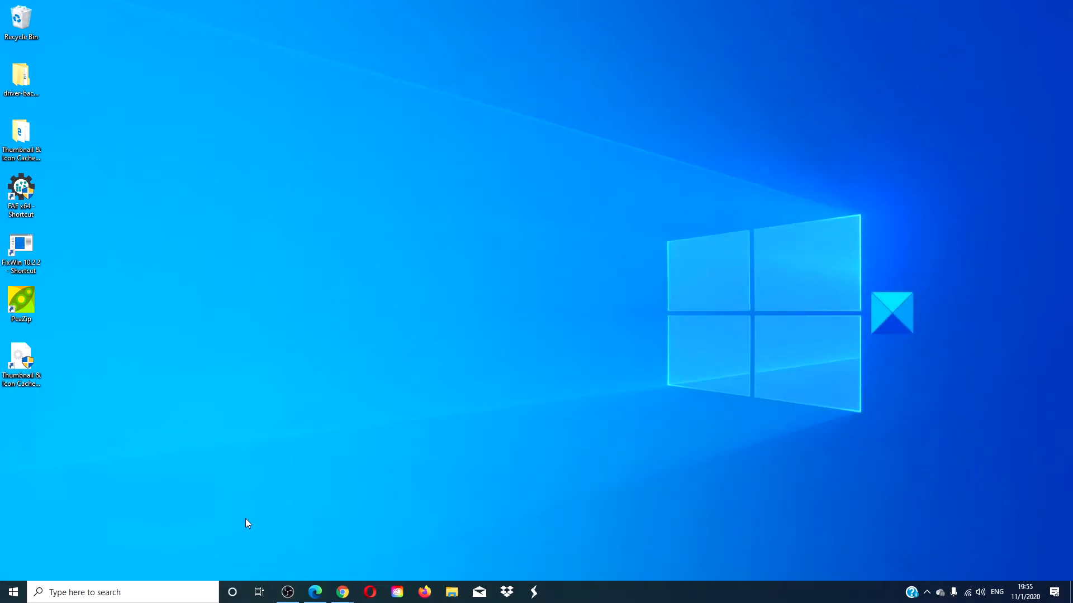
click(123, 592)
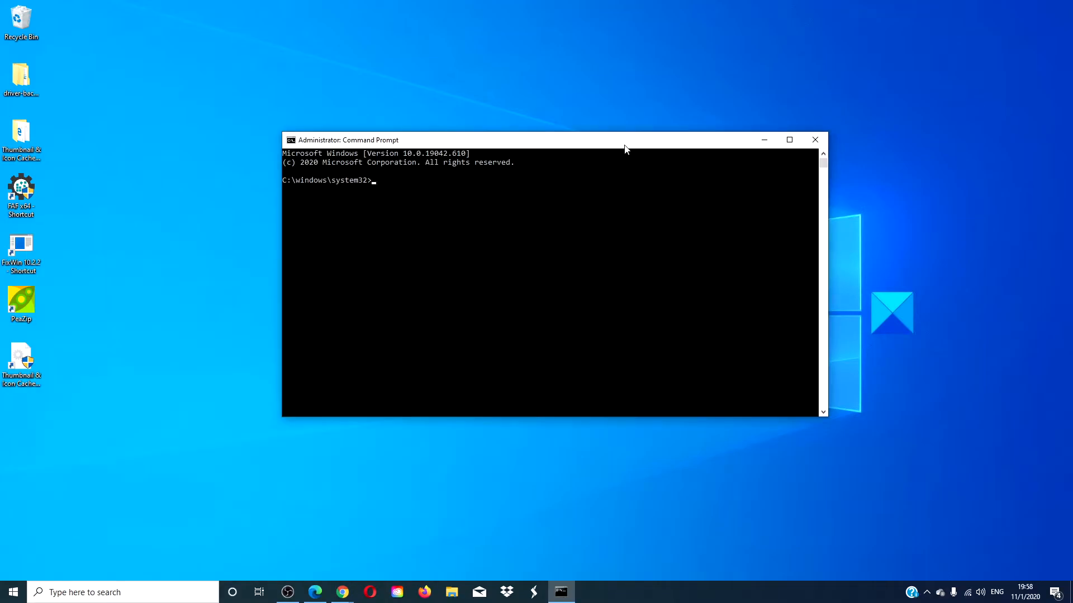
Run slmgr.vbs /dlv for the detailed license report, then dismiss its dialog
text(slmgr.)
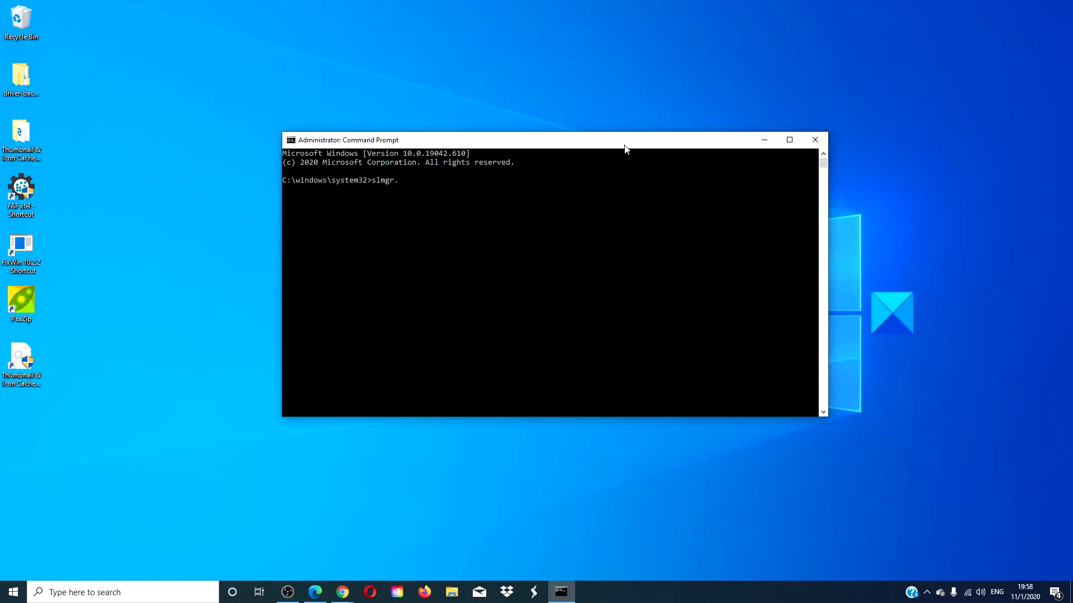
text(vbs)
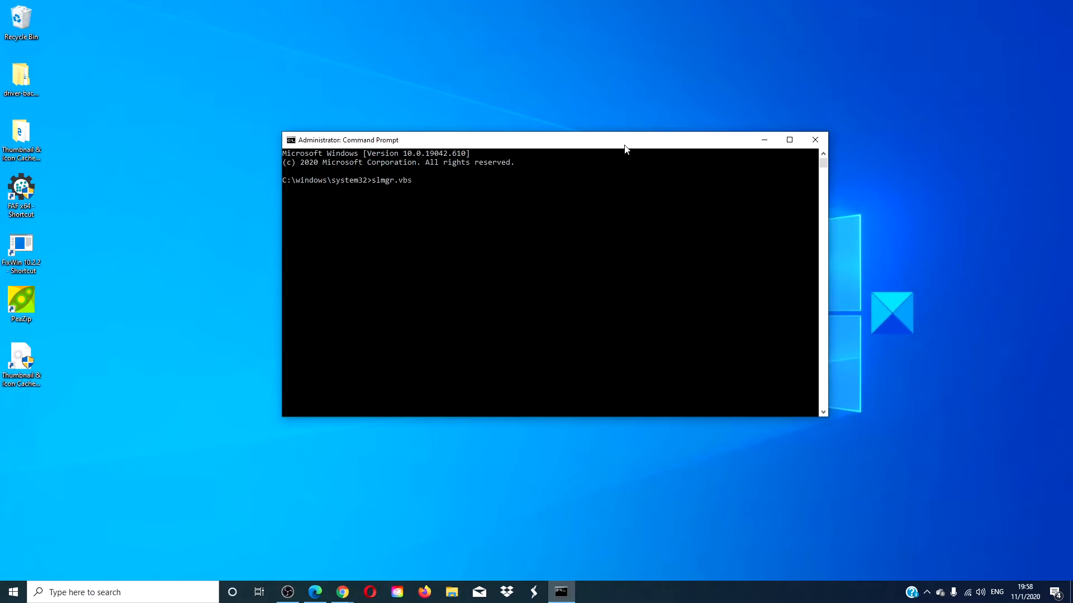
text(/d)
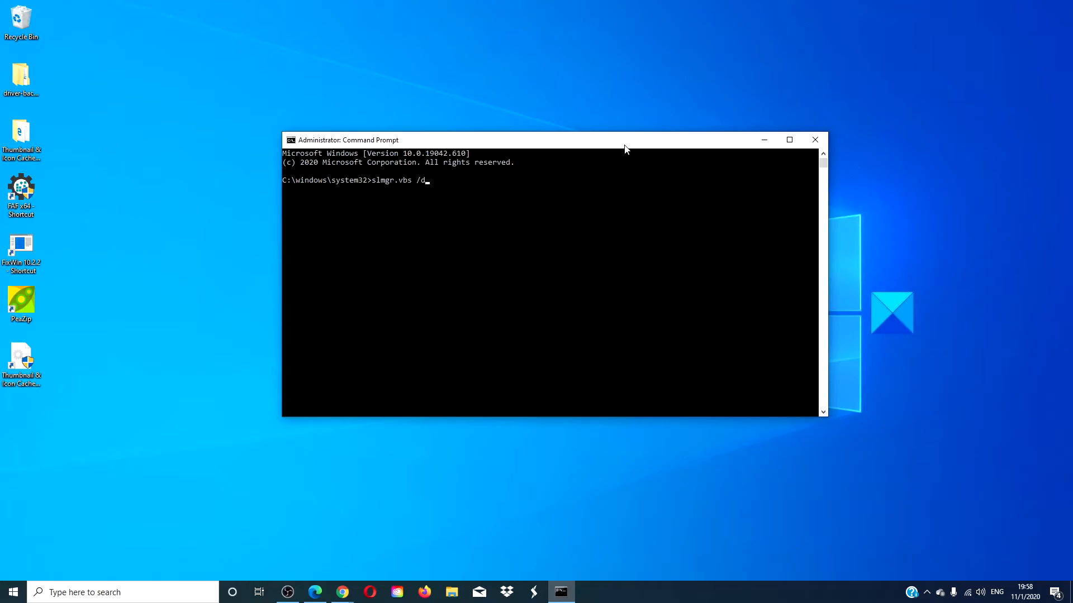
key(Enter)
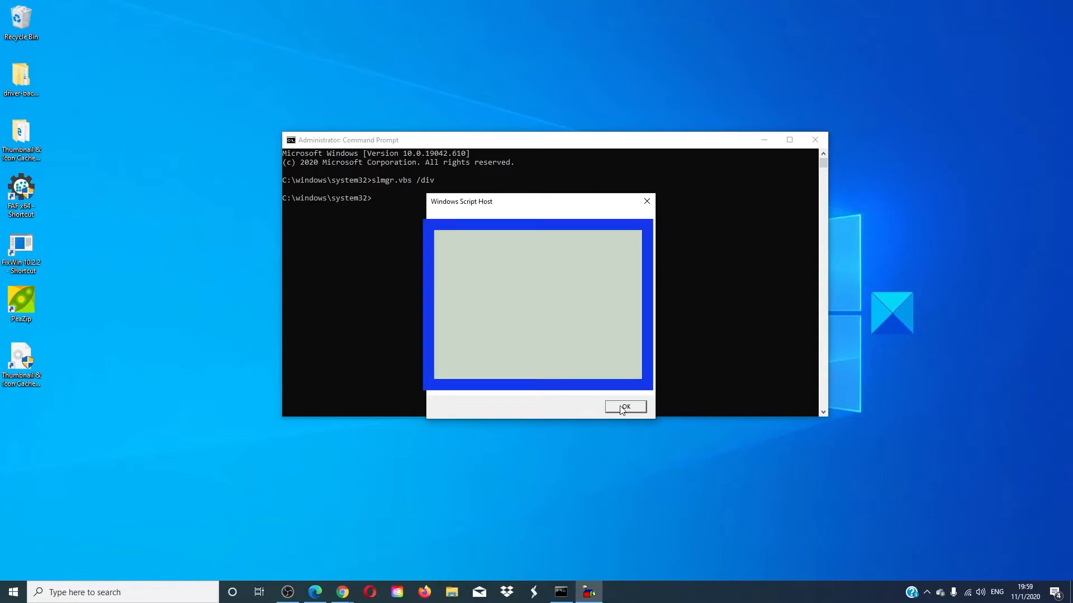
click(623, 406)
text(slmgr.vb)
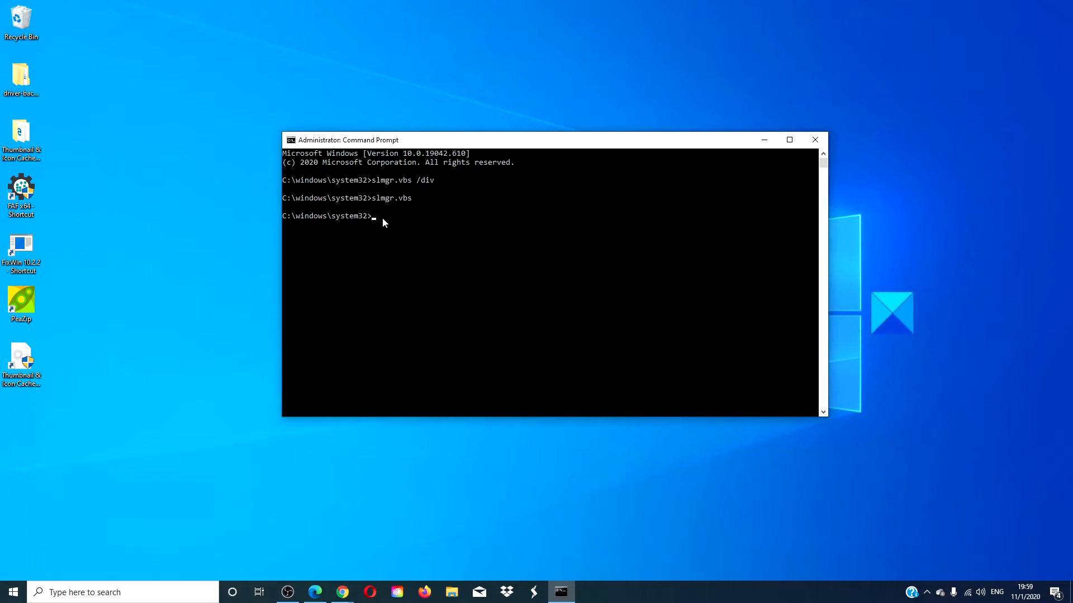
Type slmgr.vbs /upk, erase the option, and start typing ipk instead
text(sl)
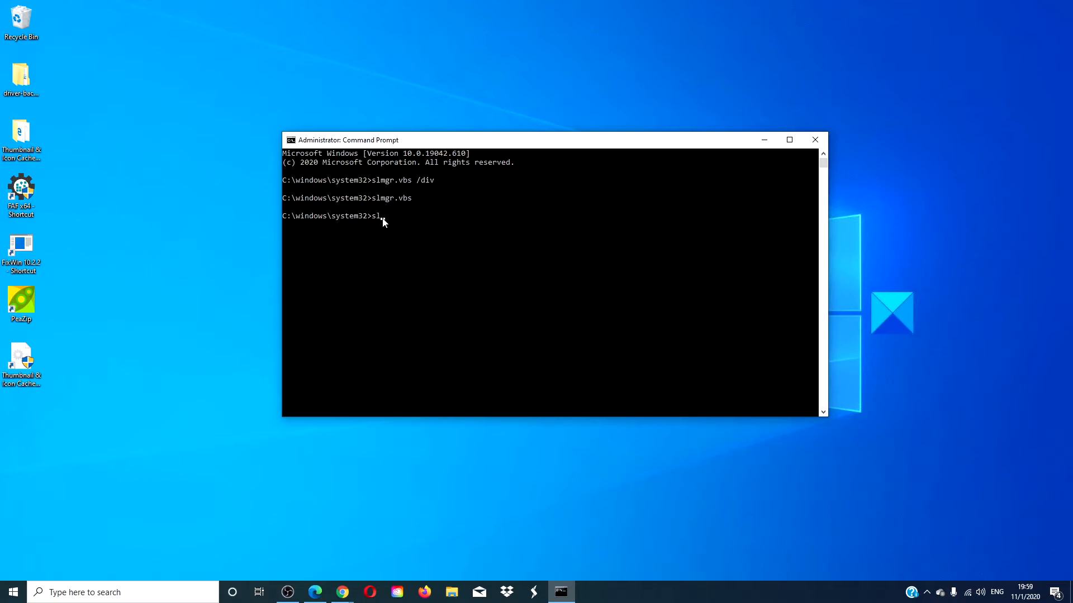
text(m)
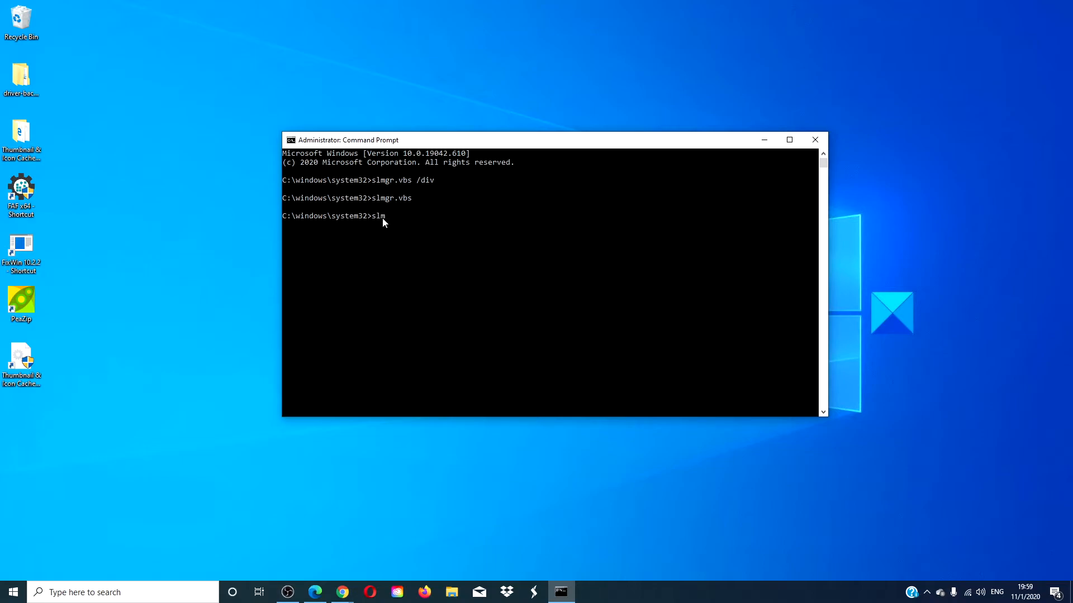
text(gr)
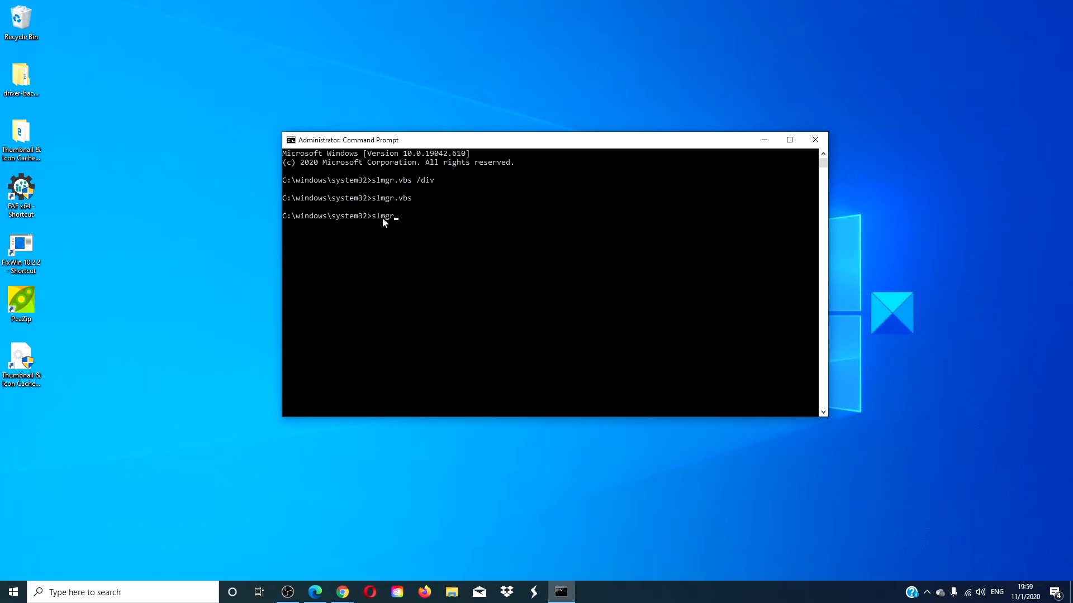
text(.)
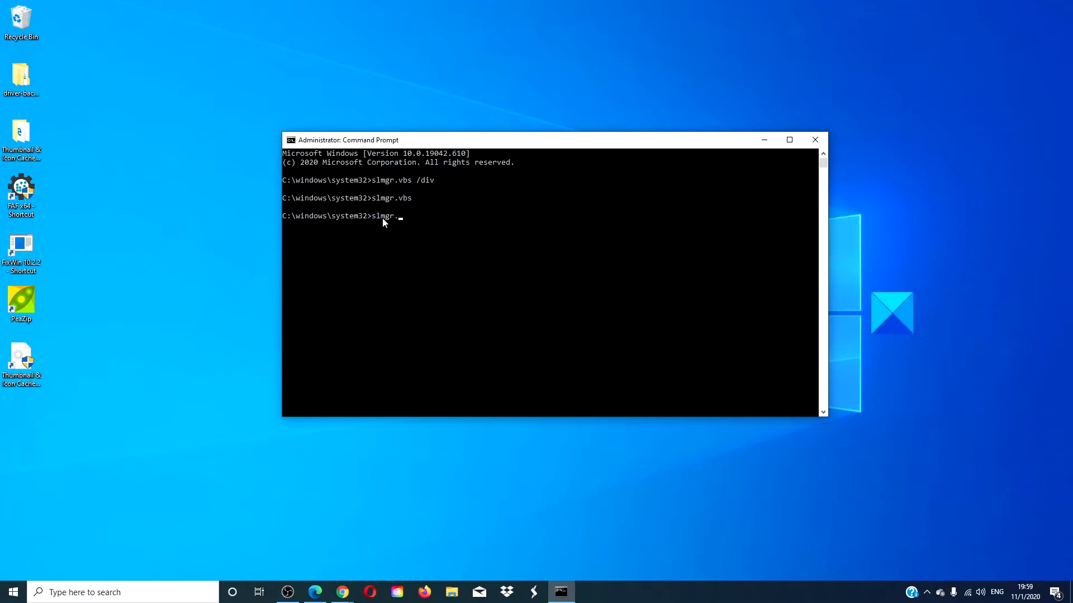
text(vbs)
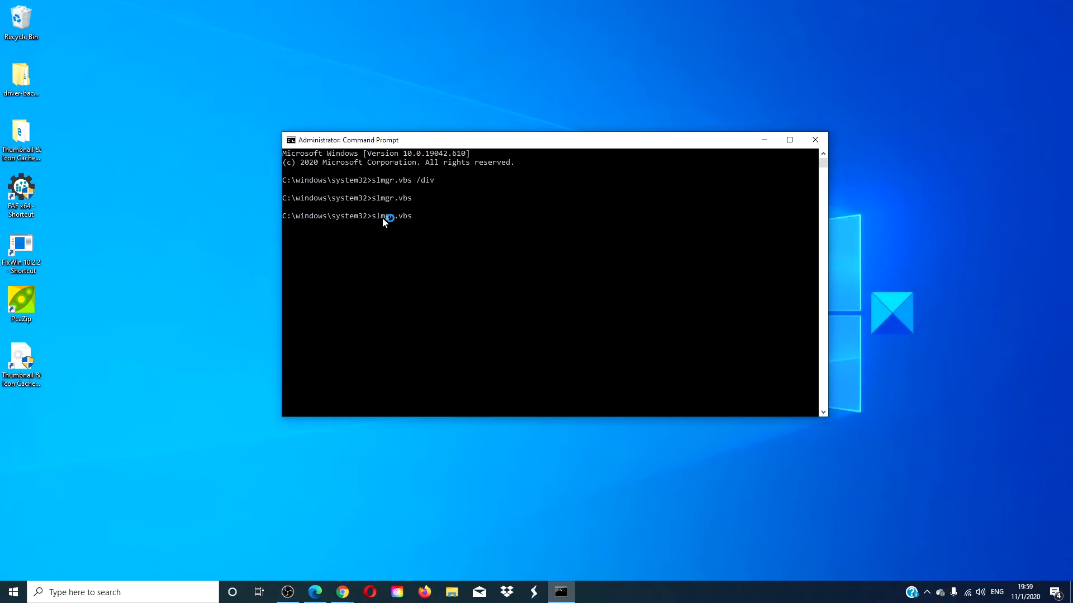
text(/)
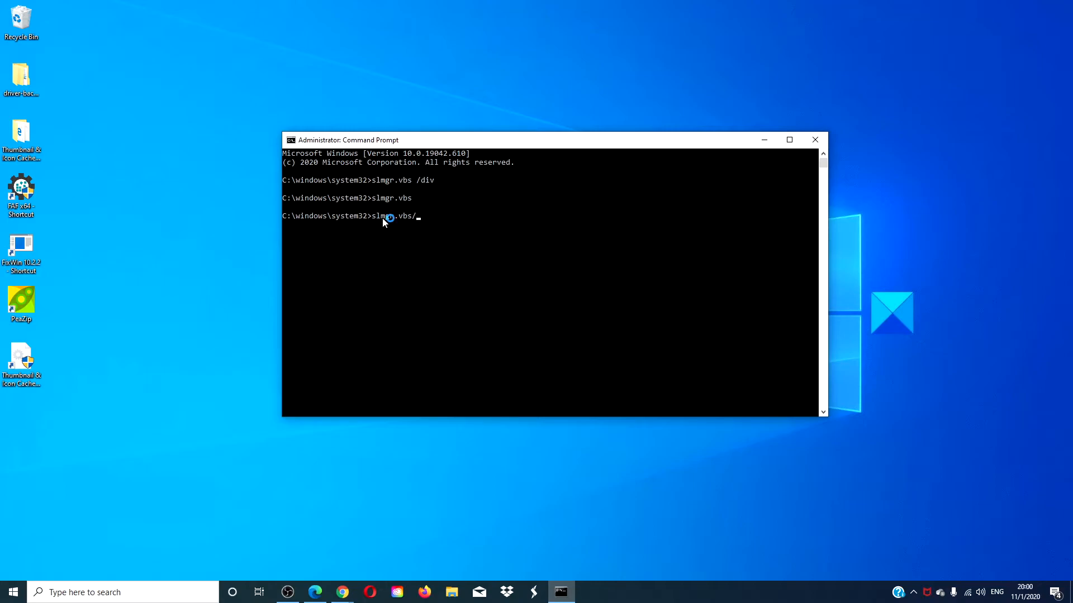
text(upk)
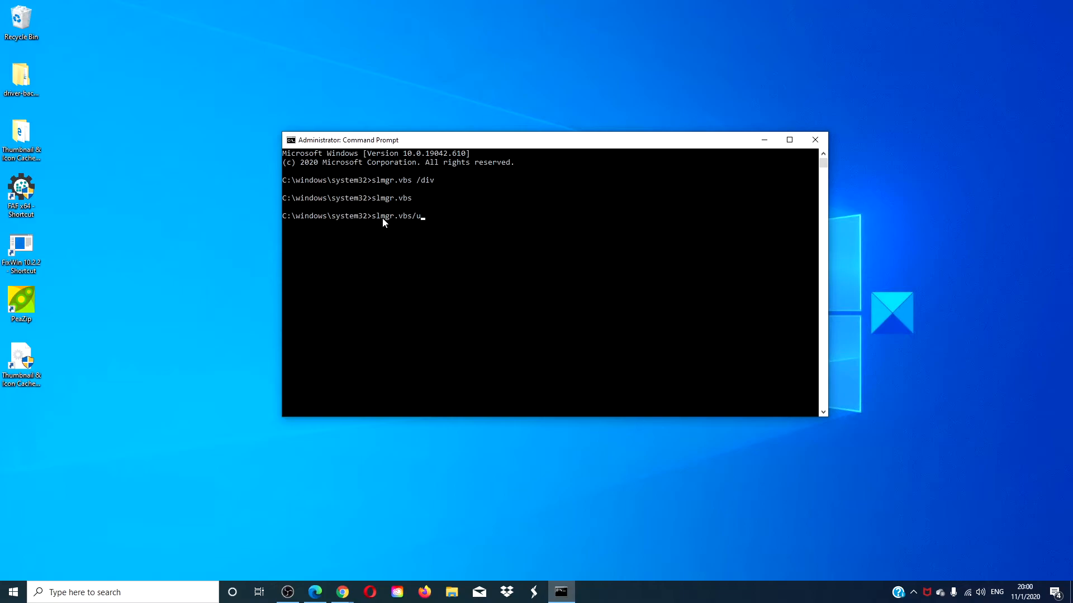
key(Backspace)
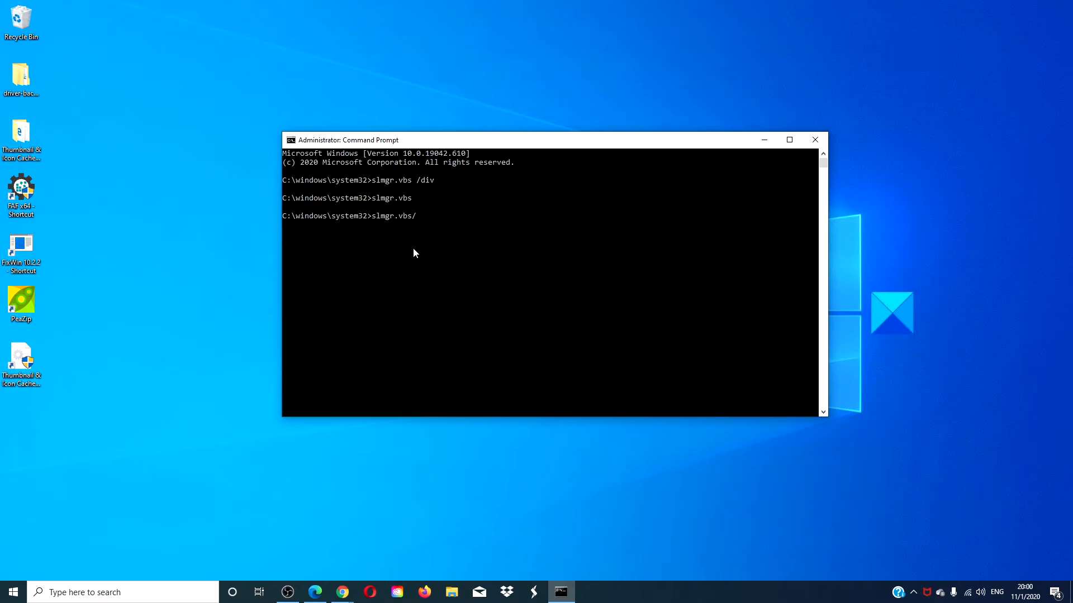
text(ipk)
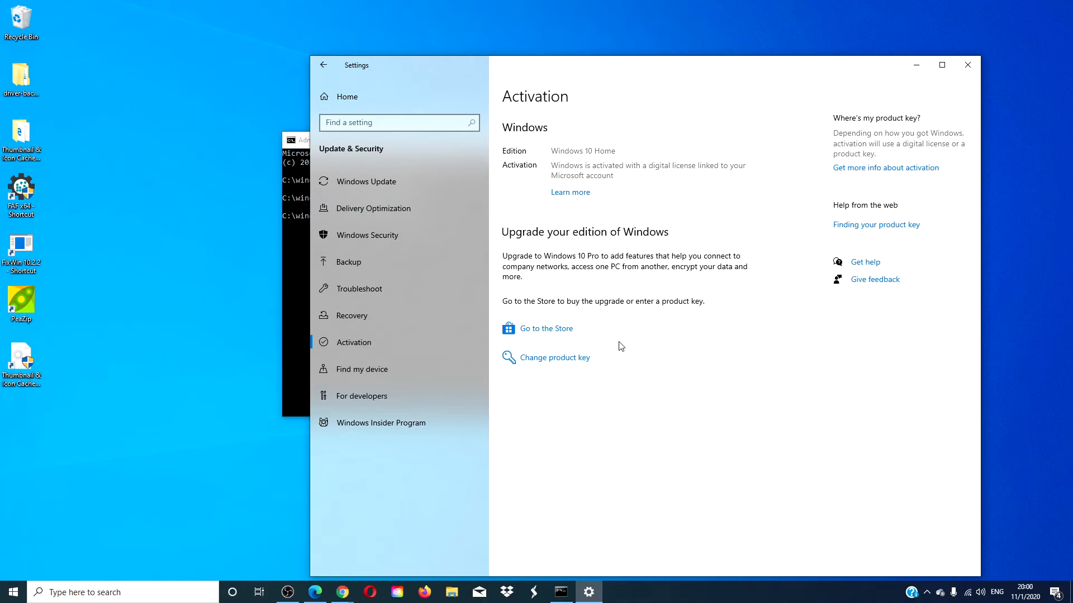
mouse_move(598, 175)
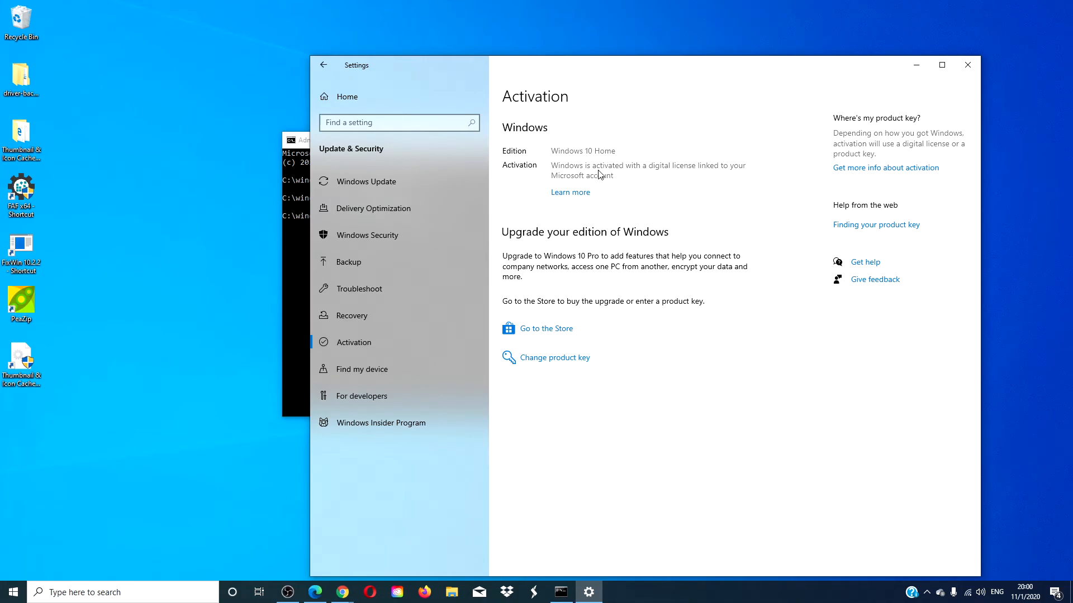
mouse_move(698, 173)
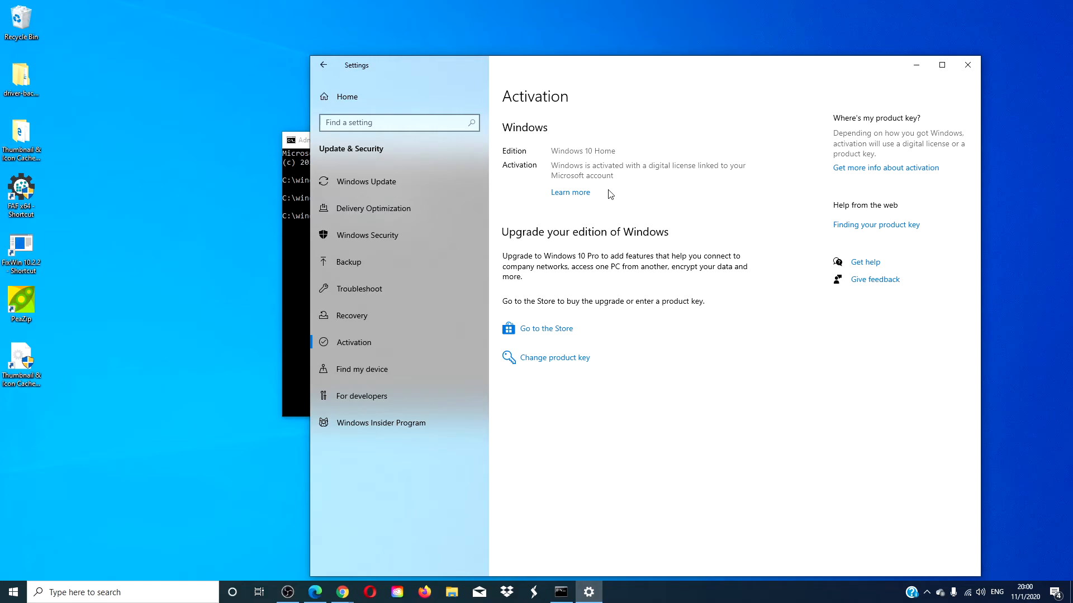
mouse_move(948, 104)
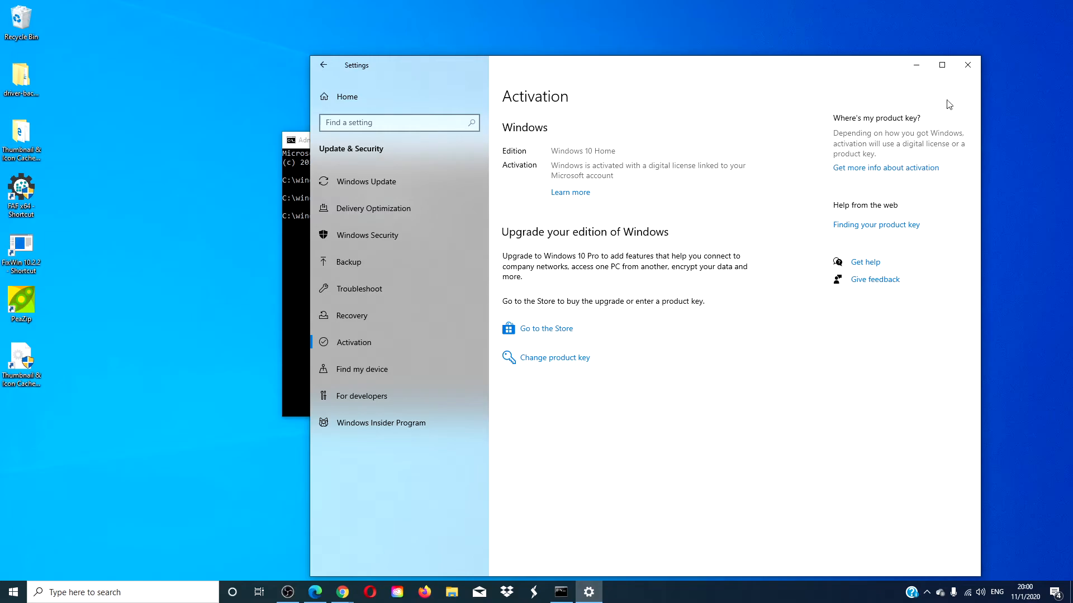
Close the Settings window showing Windows 10 Home digitally activated
click(966, 64)
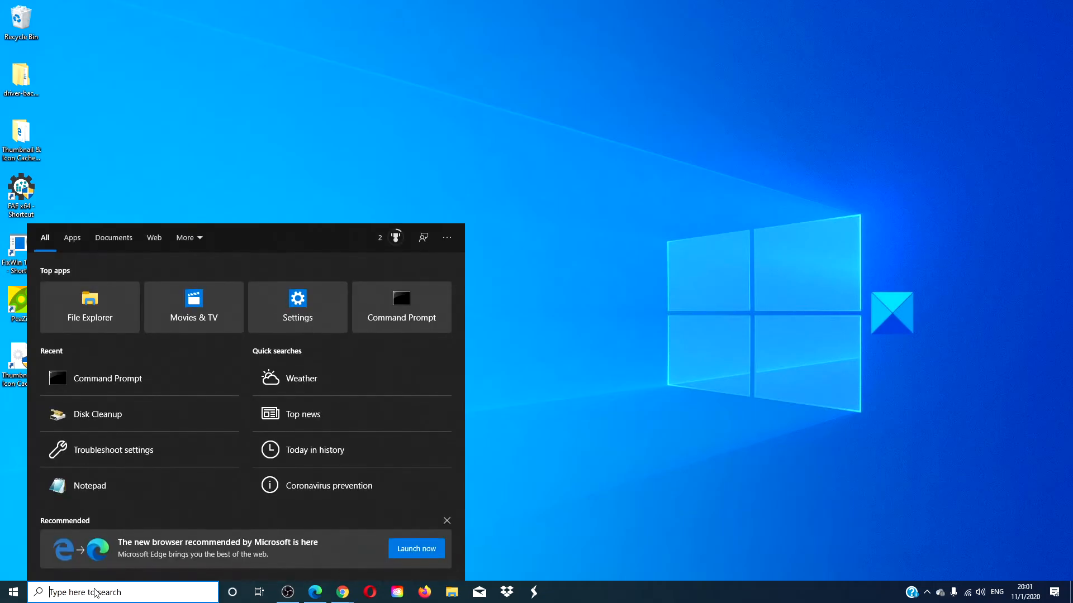
Copy the Tokens.dat rebuild commands from TheWindowsClub, run them, and close the console
text(c)
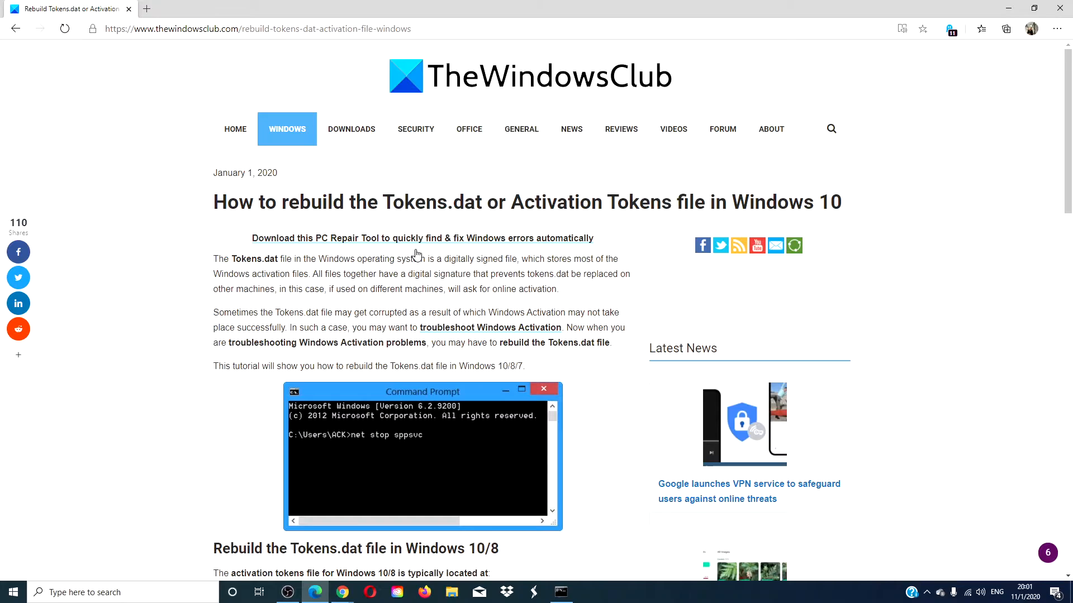
scroll(down, 3)
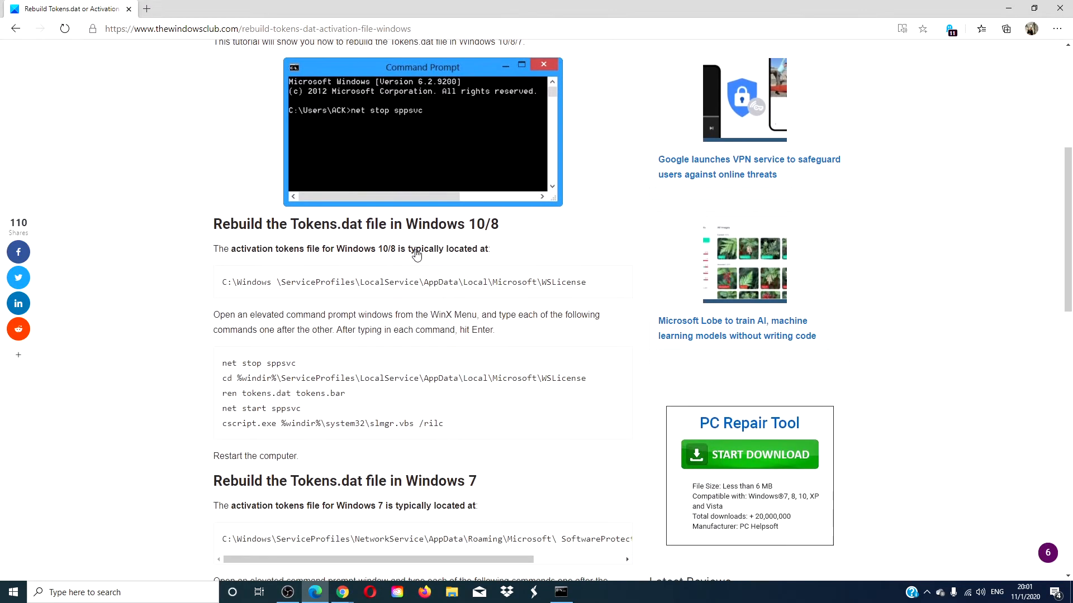
scroll(down, 3)
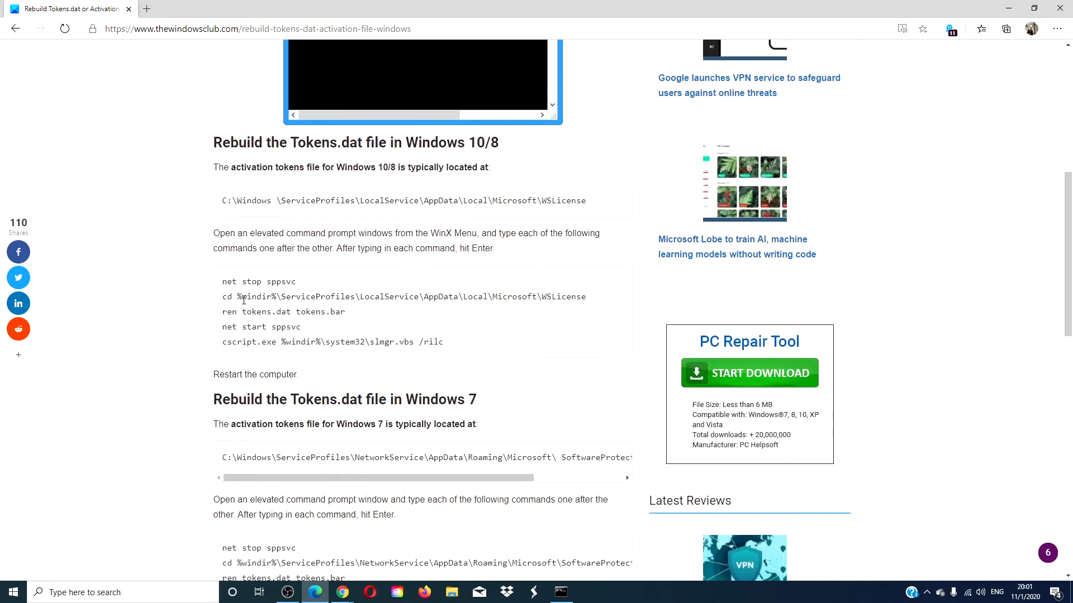
drag(221, 281, 443, 342)
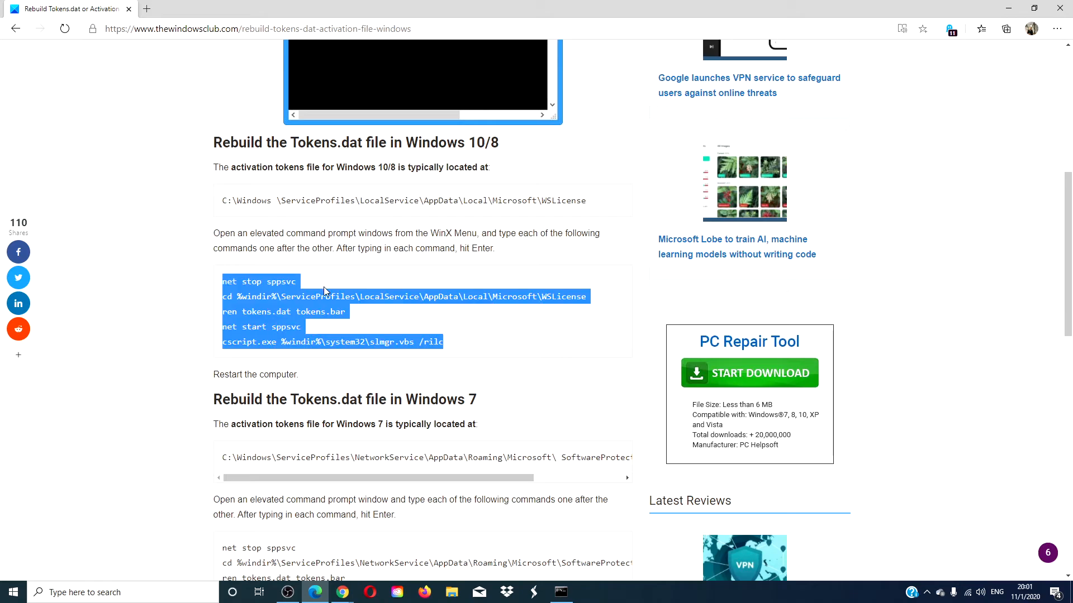
mouse_move(515, 582)
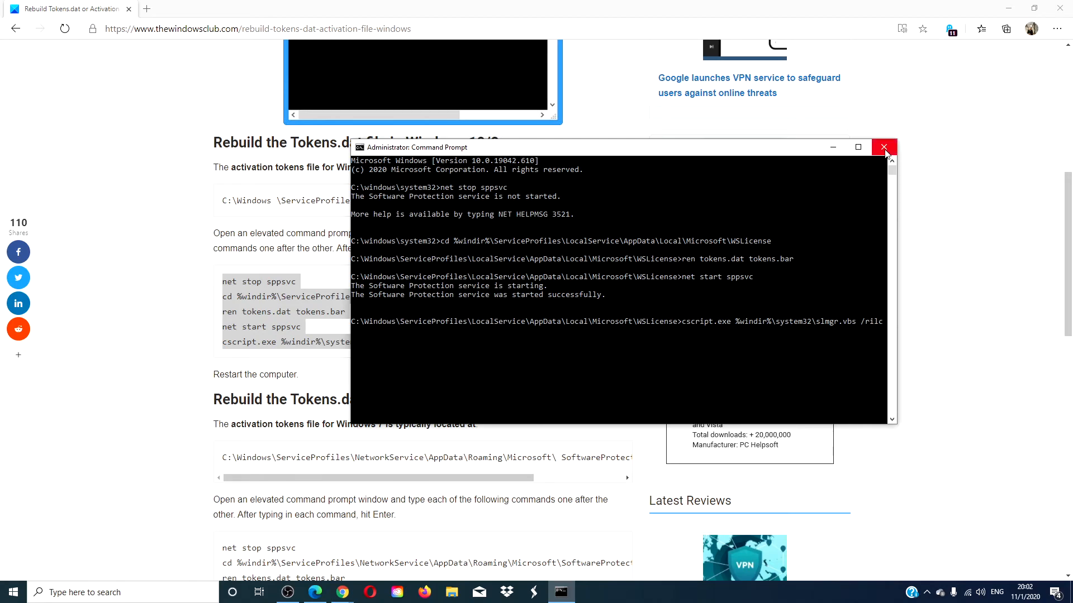
click(883, 147)
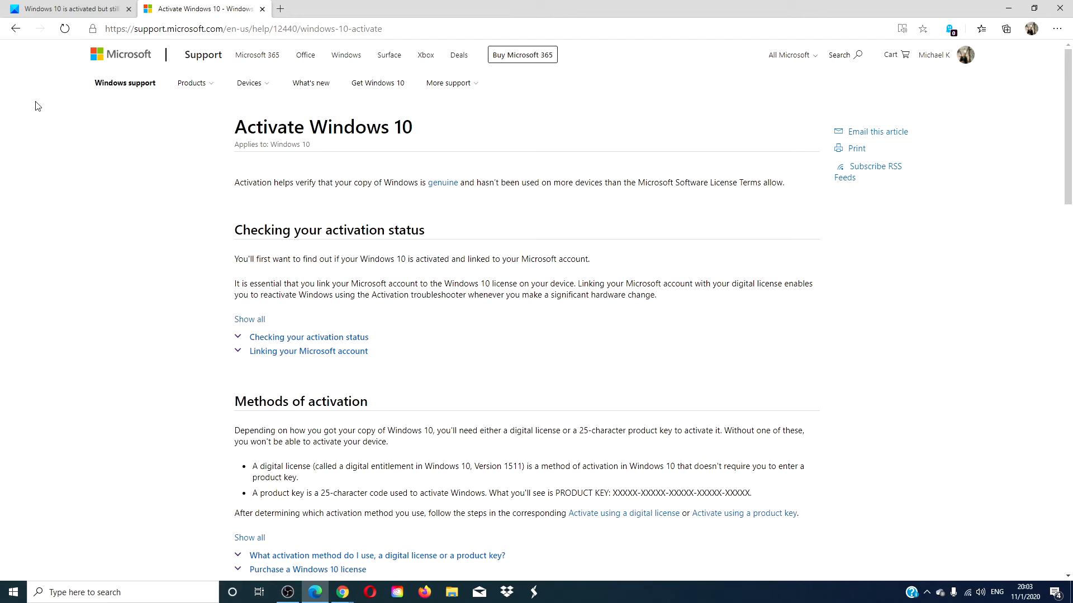
Switch to the 'Windows 10 is activated but still keeps asking for Activation' tab
click(68, 9)
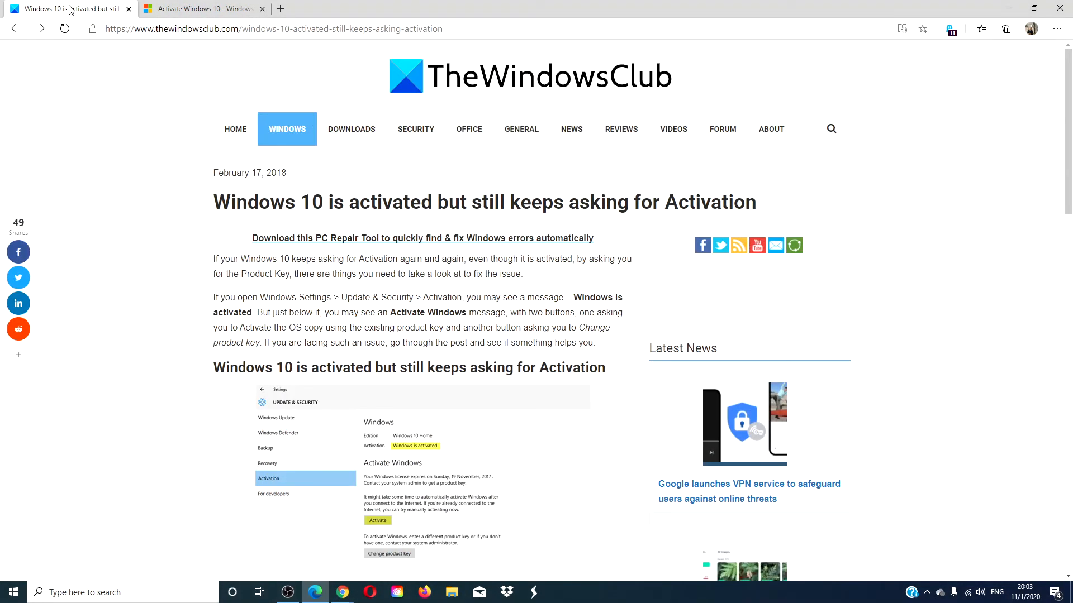